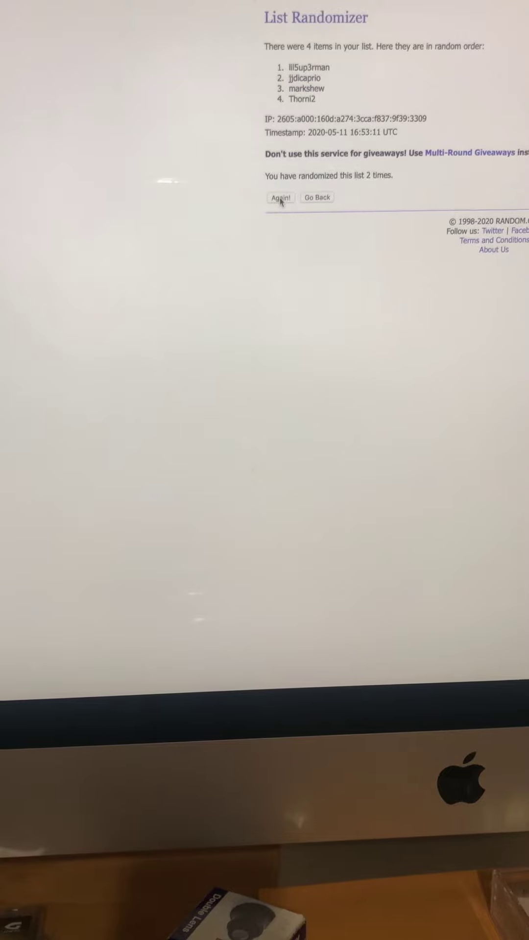
Re-randomize the four-name list twice more, reaching four total randomizations
click(280, 197)
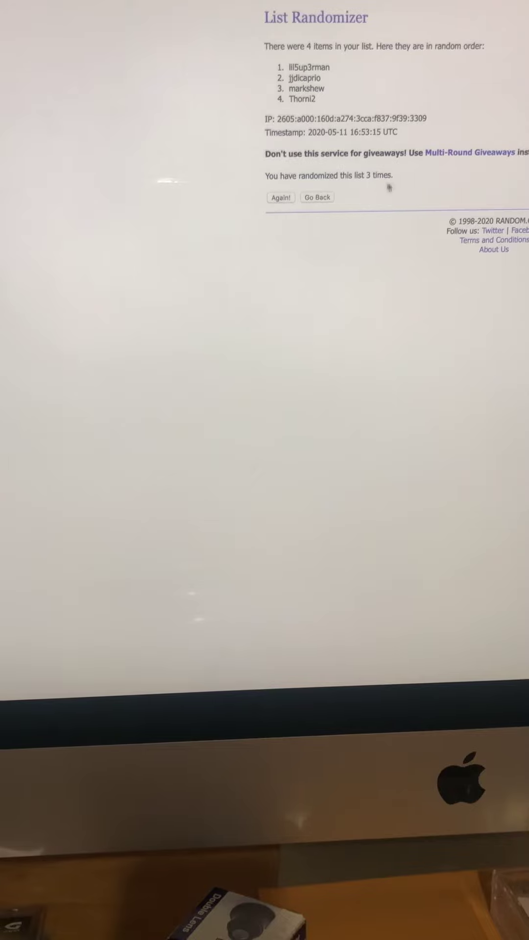
click(280, 197)
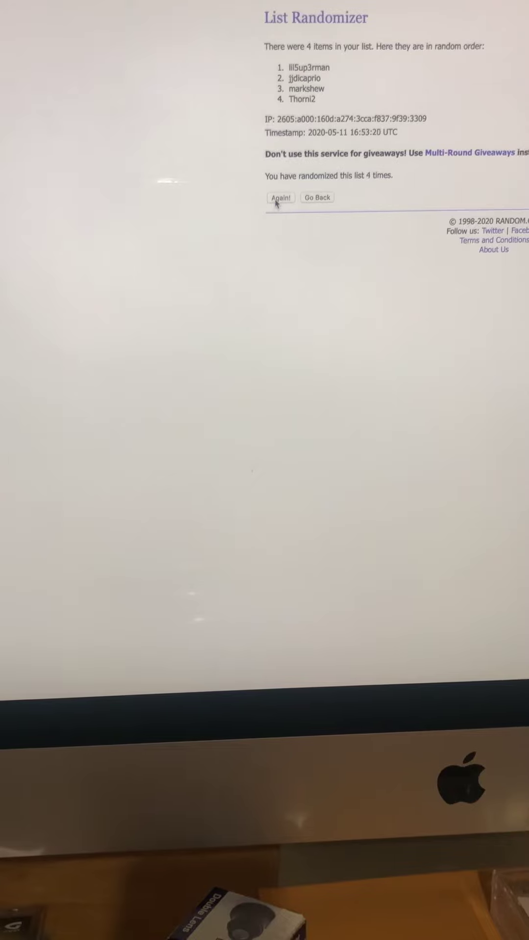